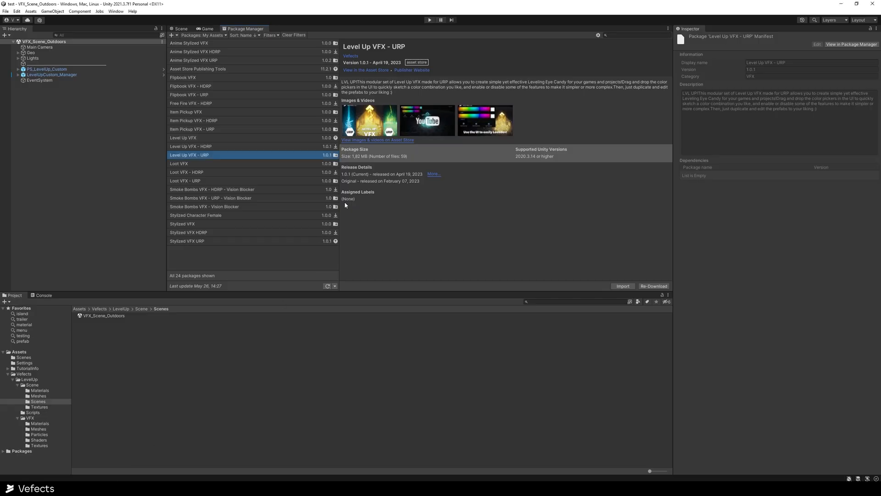
pyautogui.moveTo(96, 157)
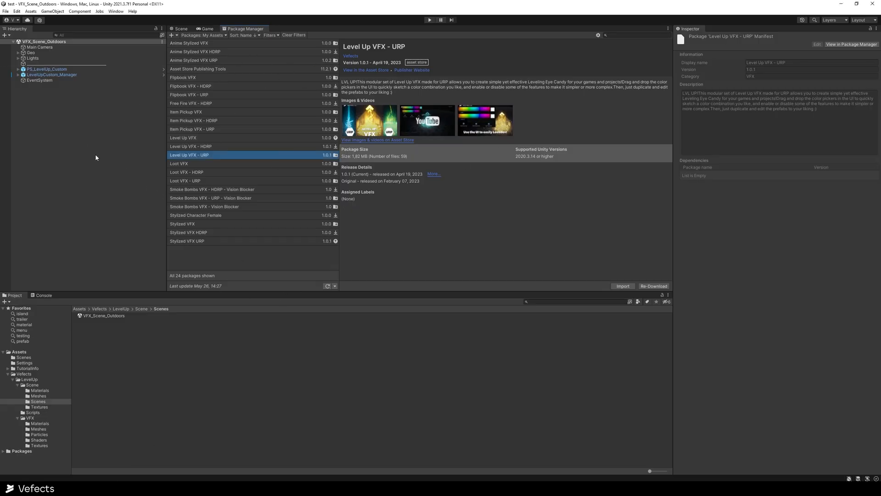
pyautogui.moveTo(243, 122)
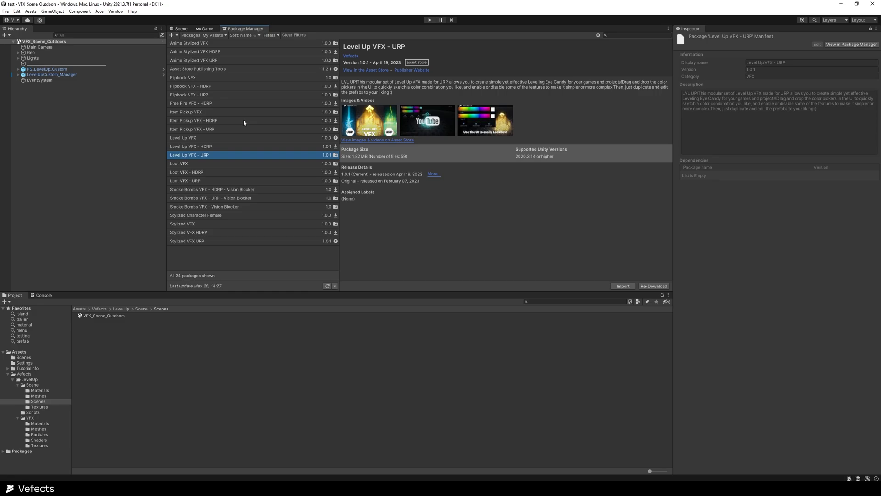
pyautogui.moveTo(191, 29)
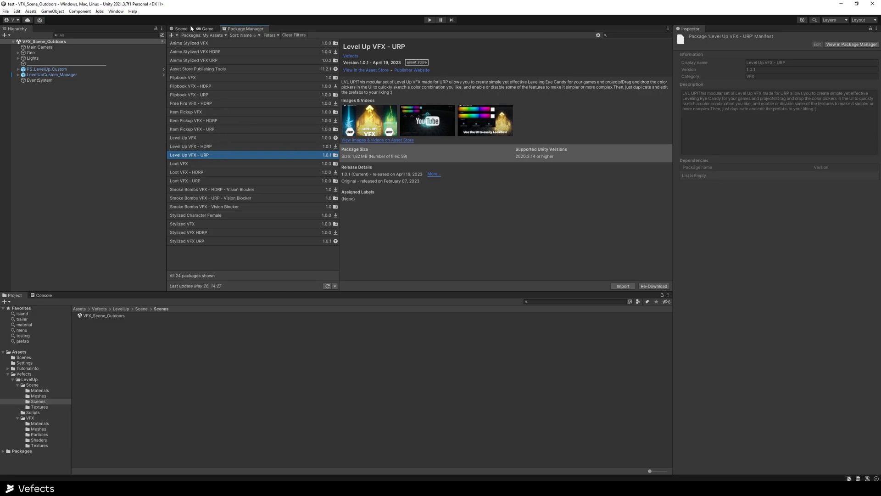
# Enter Play mode on the VFX_Scene_Outdoors demo scene
pyautogui.click(180, 28)
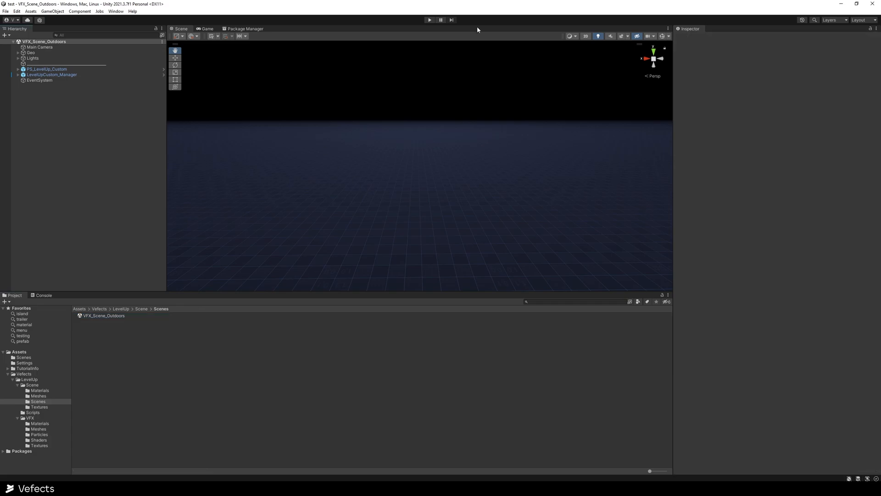
pyautogui.click(429, 19)
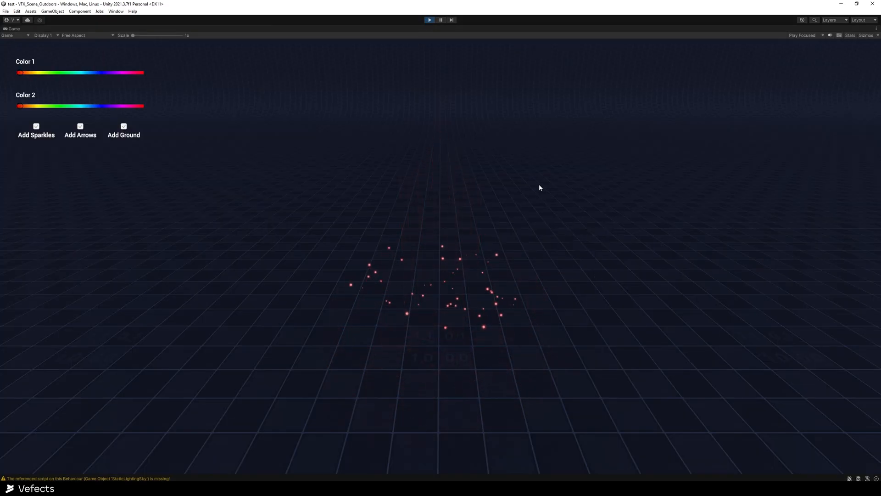
# Try several Color 1 / Color 2 combinations on the Level Up effect — green, cyan, blue
pyautogui.moveTo(18, 72); pyautogui.dragTo(66, 72)
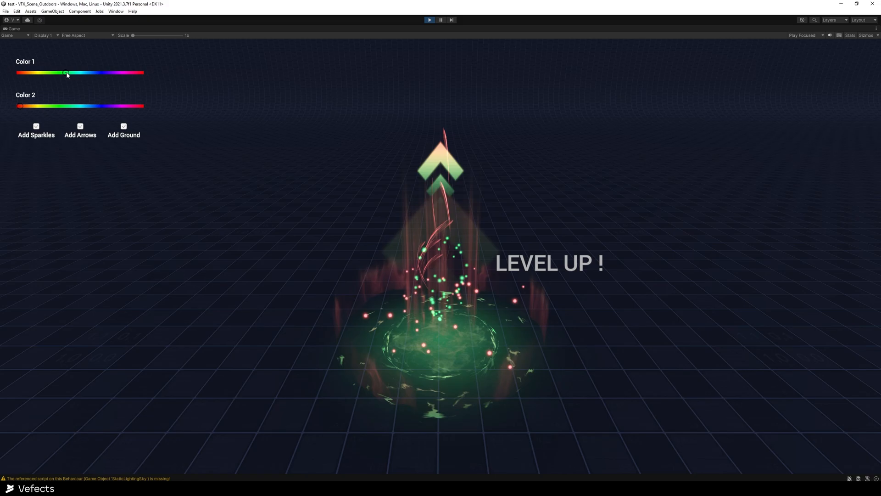
pyautogui.moveTo(66, 72); pyautogui.dragTo(81, 73)
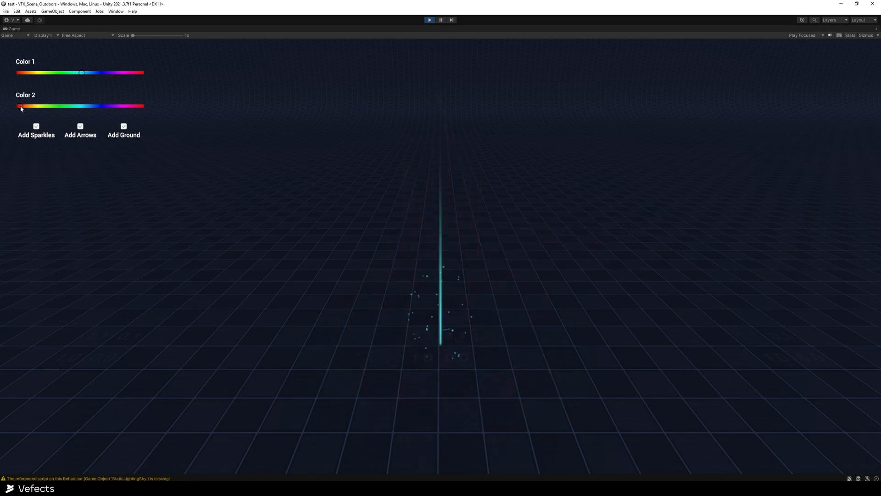
pyautogui.moveTo(20, 106); pyautogui.dragTo(90, 106)
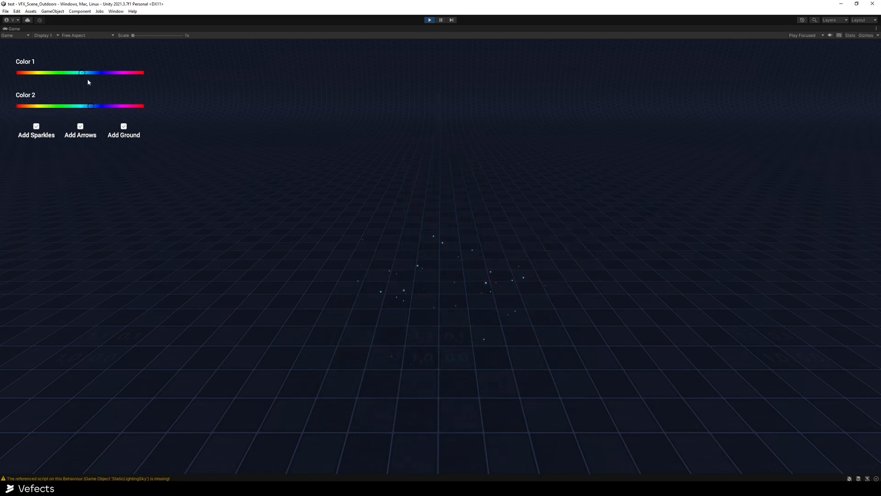
pyautogui.moveTo(81, 72); pyautogui.dragTo(97, 71)
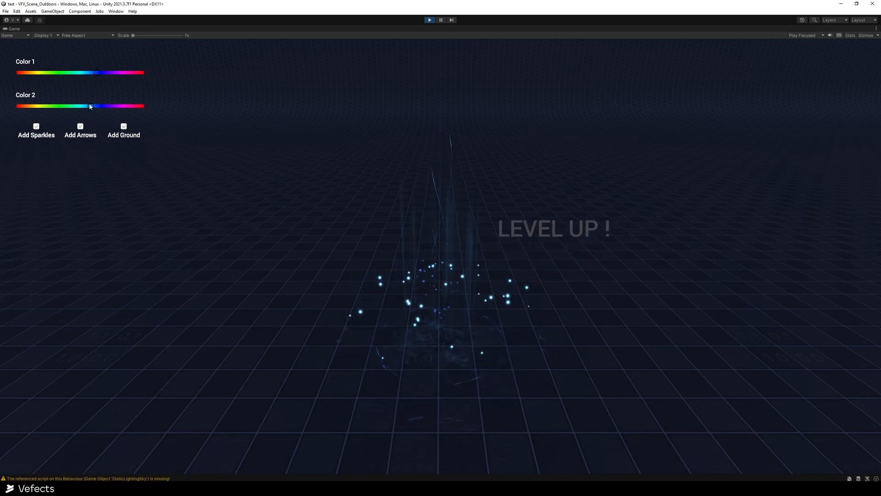
pyautogui.moveTo(95, 71); pyautogui.dragTo(36, 71)
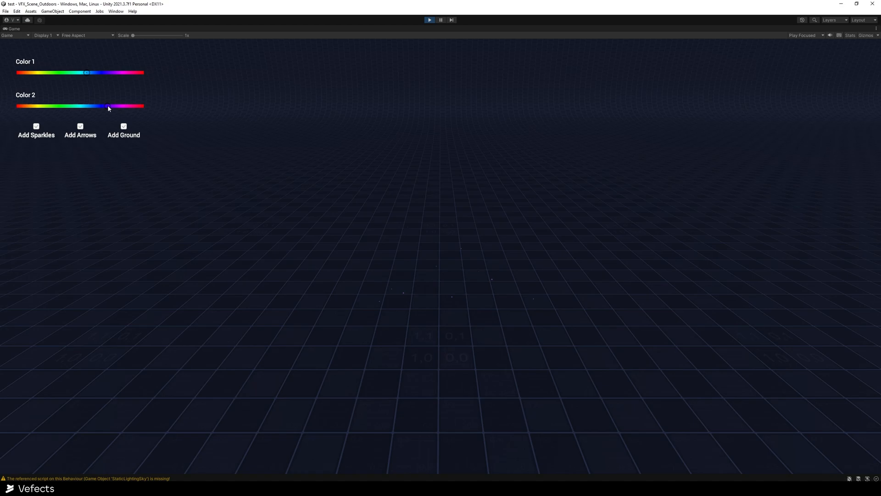
pyautogui.moveTo(108, 107); pyautogui.dragTo(94, 107)
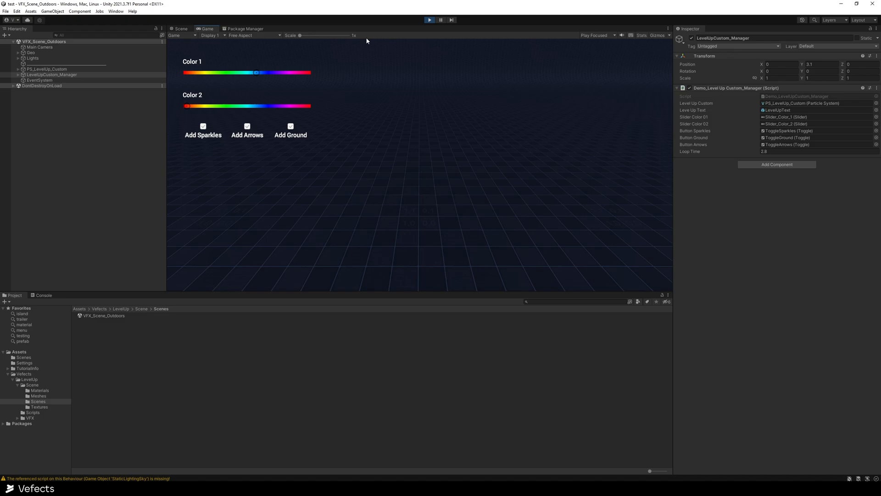
# Exit Play mode and return to the editable Scene view
pyautogui.click(181, 29)
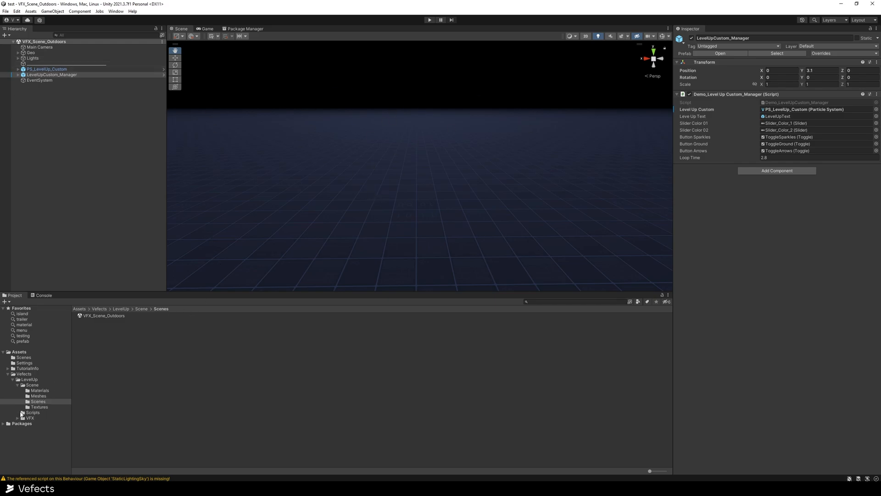
# Drop PS_LevelUp_Customize from Vefects/LevelUp/VFX/Particles into the scene and reselect the asset
pyautogui.click(37, 434)
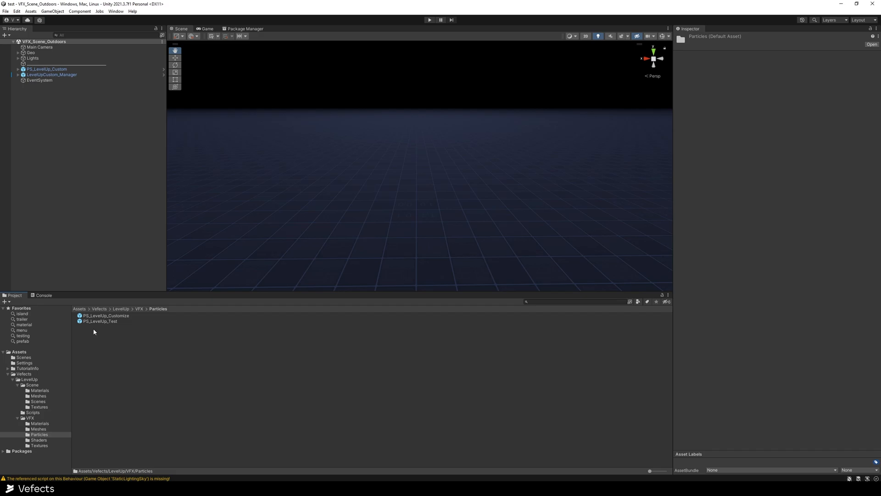
pyautogui.click(104, 315)
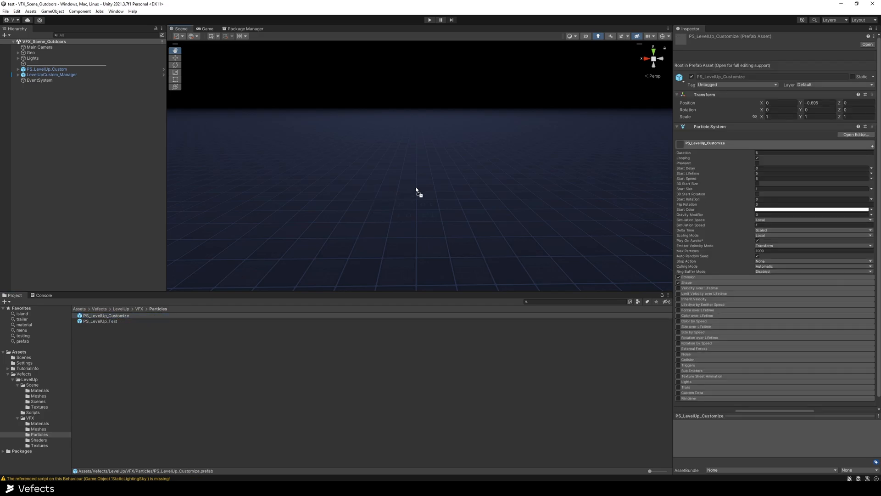
pyautogui.click(101, 321)
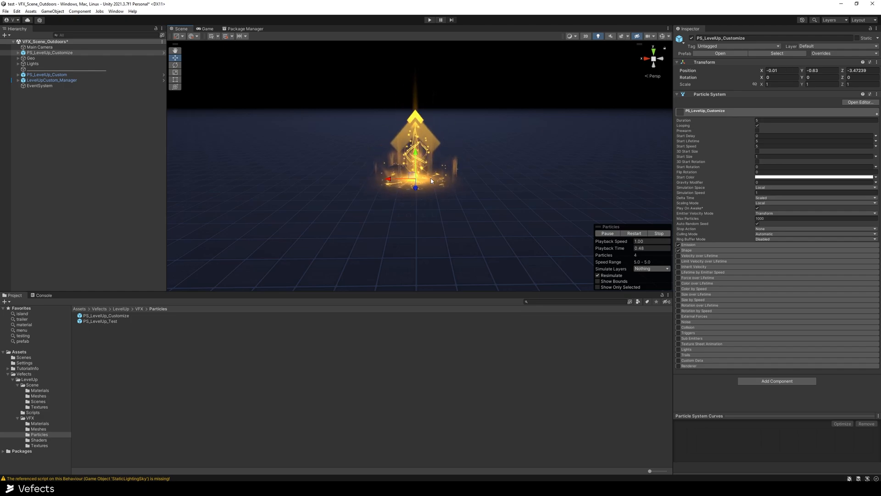
pyautogui.click(104, 314)
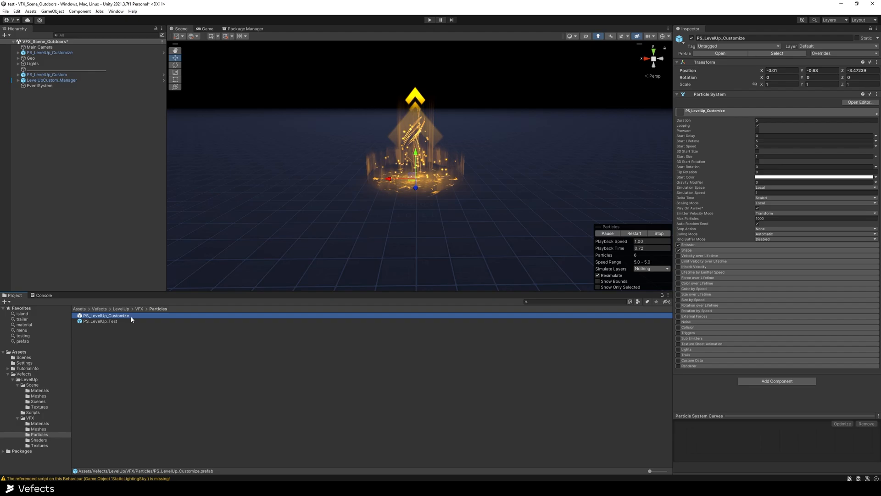
# Duplicate the prefab as PS_LevelUp_Customize_My_Version_01 and expand its child groups in the Hierarchy
pyautogui.press('Ctrl+D')
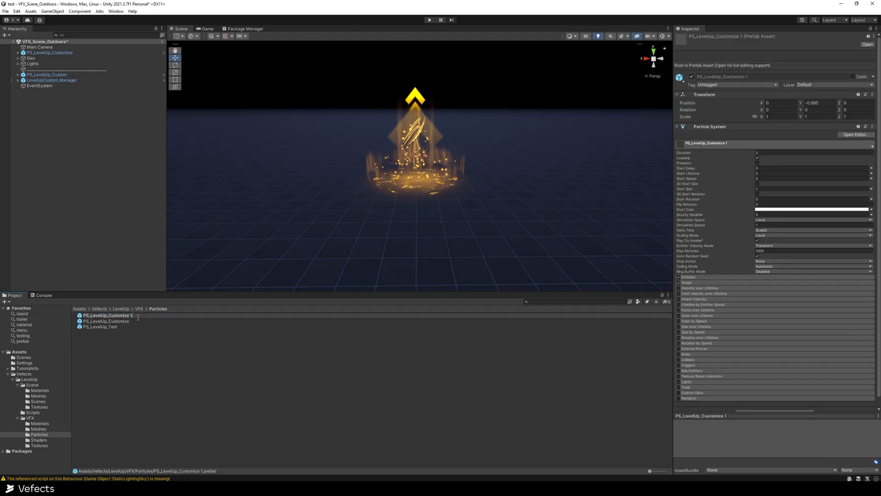
pyautogui.write('_My_Version_0')
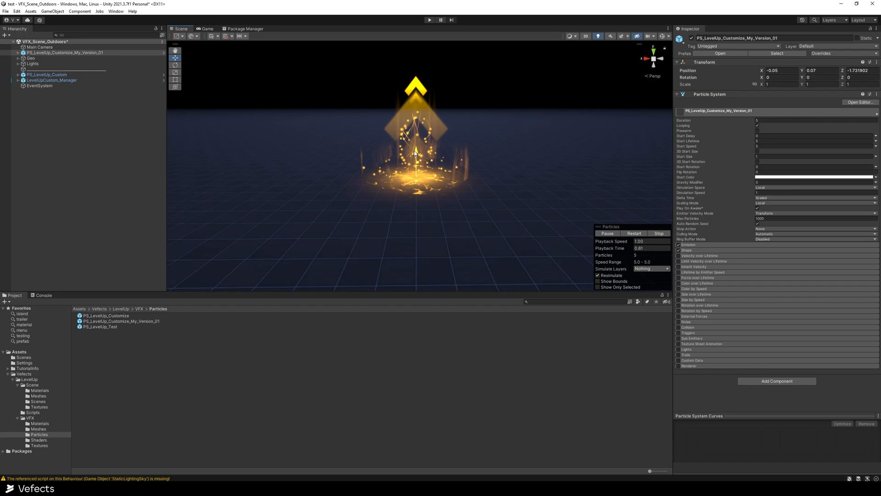
pyautogui.click(19, 53)
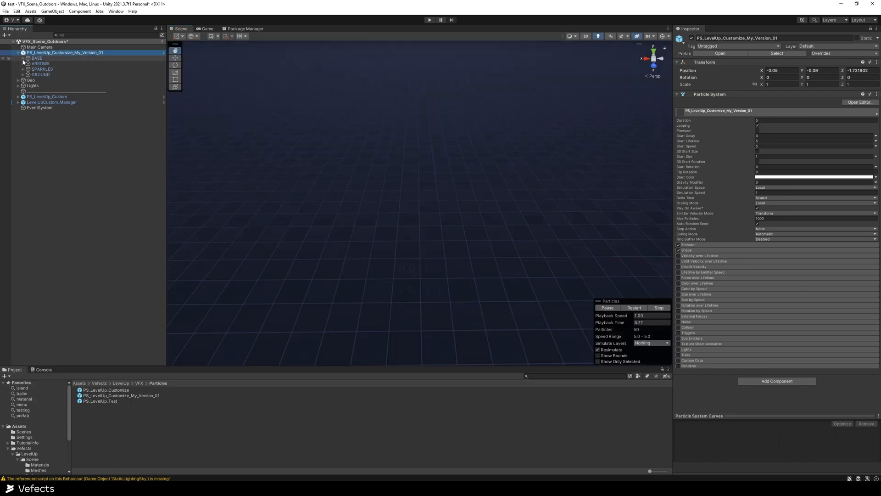
# Expand every particle system, select the arrow system and locate its material in the Materials folder
pyautogui.click(44, 96)
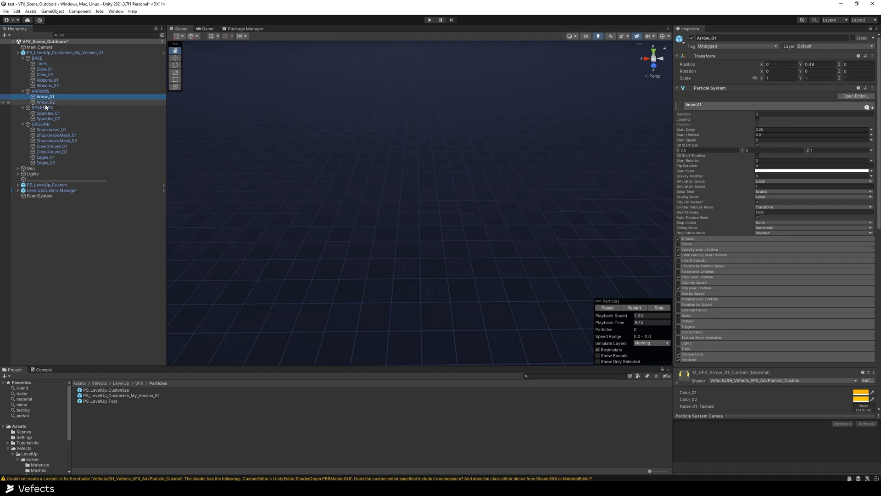
pyautogui.click(46, 101)
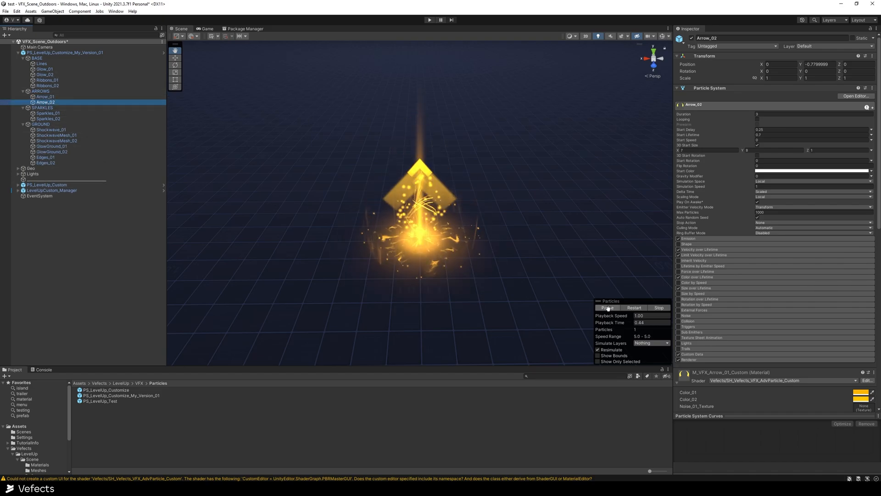
pyautogui.click(45, 96)
pyautogui.write('M_VFX_Arrow_01_Custom_My_Version_01')
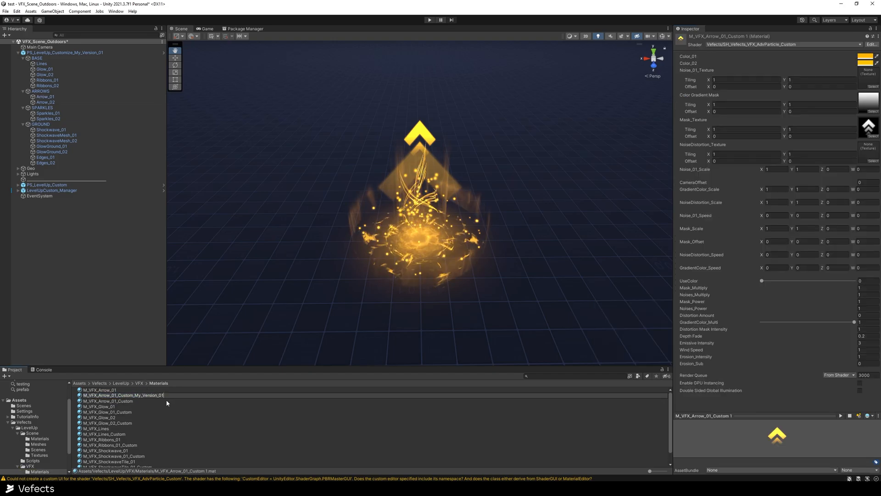
# Set Color_01 of M_VFX_Arrow_01_Custom_My_Version_01 to cyan, turning the leading arrow cyan
pyautogui.click(45, 97)
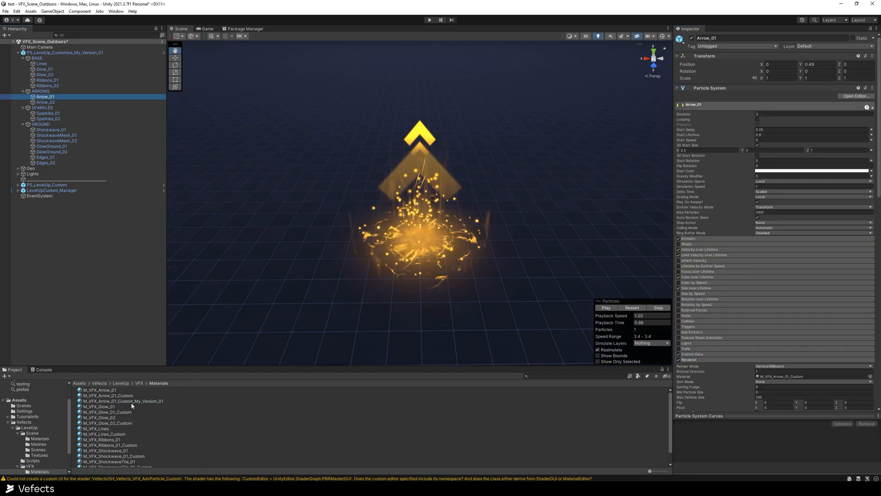
pyautogui.click(122, 401)
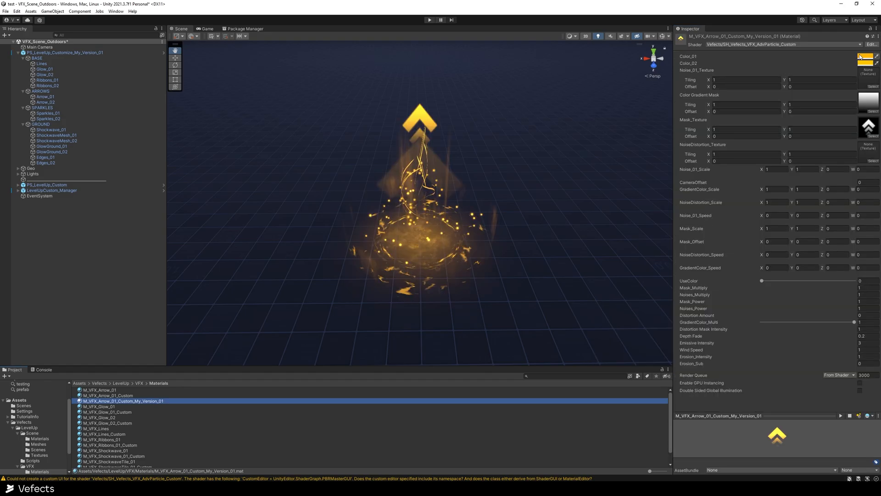
pyautogui.click(868, 58)
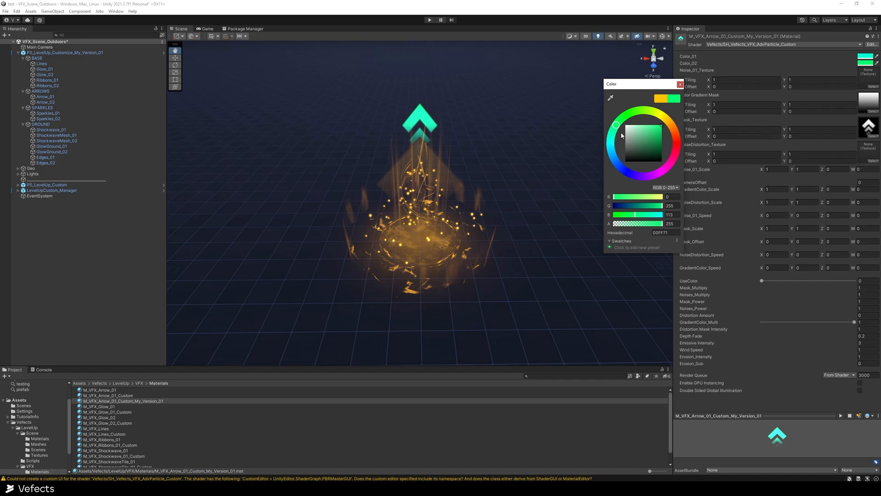
pyautogui.click(679, 83)
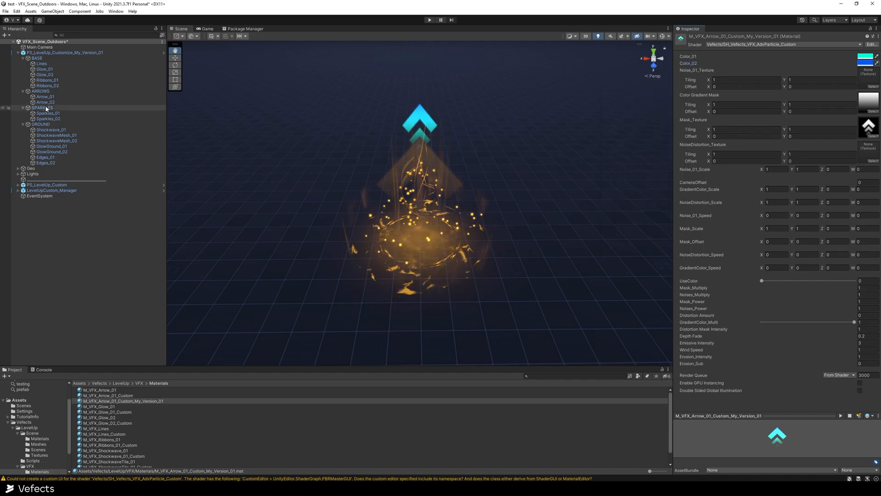
pyautogui.click(46, 102)
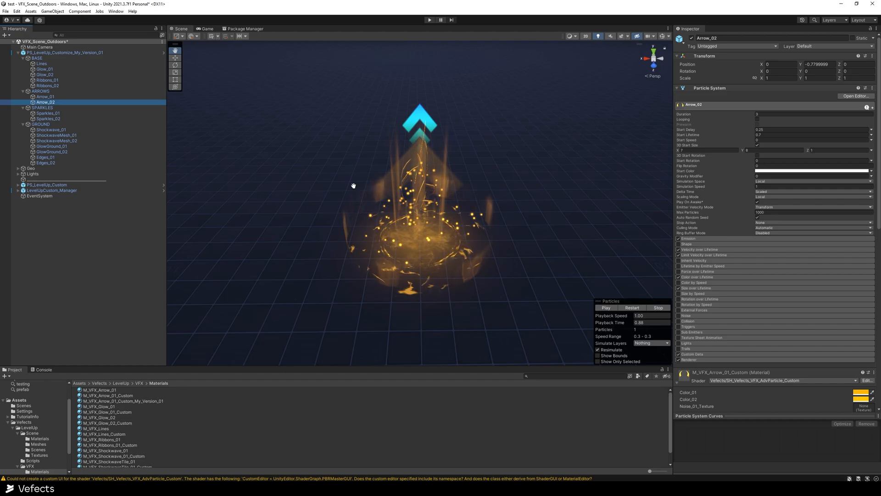
# Deactivate the BASE and SPARKLES groups and select the GROUND group
pyautogui.click(40, 124)
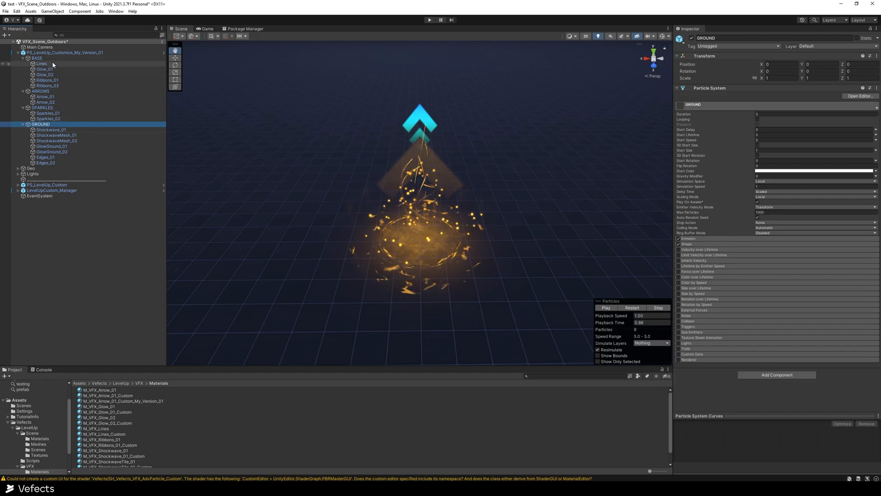
pyautogui.click(36, 58)
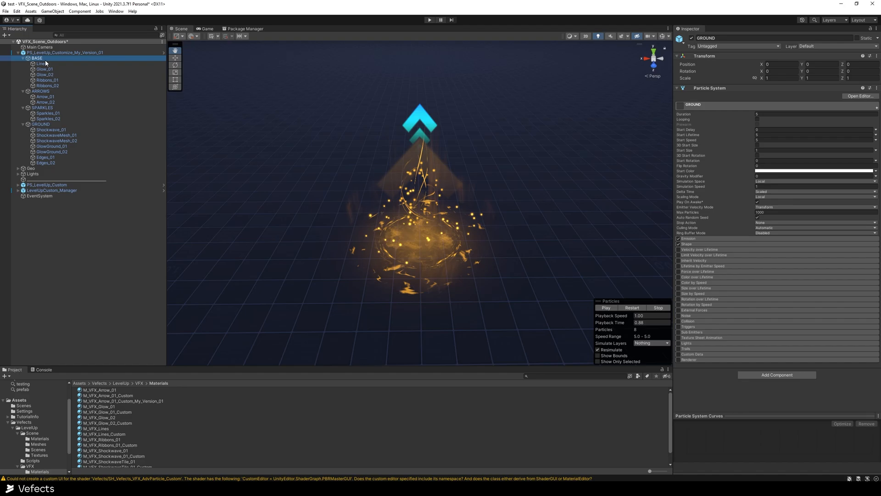
pyautogui.click(42, 107)
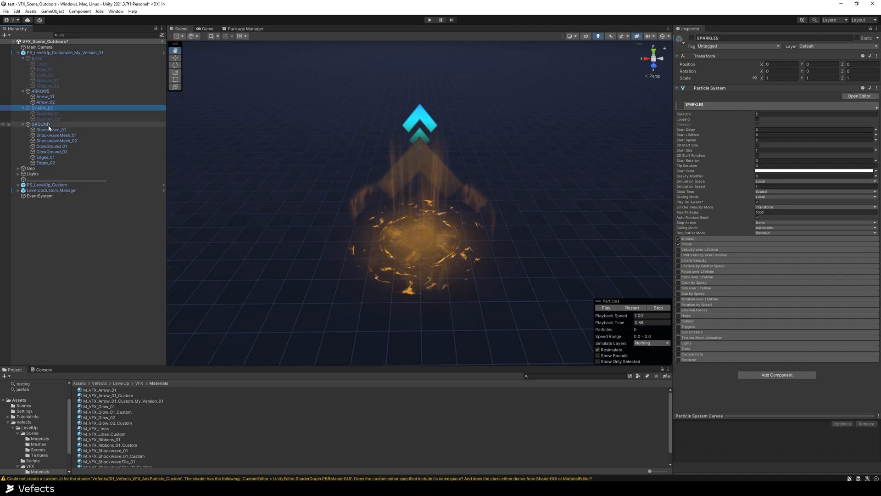
pyautogui.click(41, 124)
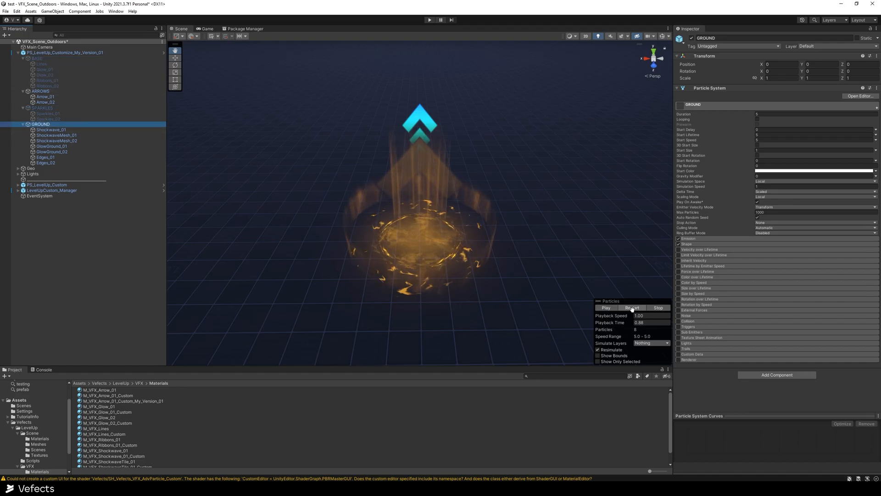
# Replay the effect a few times and isolate the GlowGround_01 ground glow
pyautogui.click(632, 308)
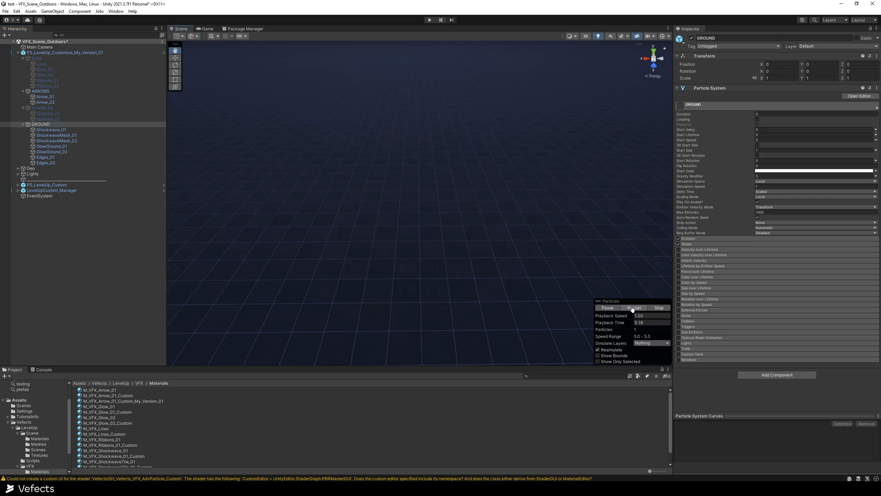
pyautogui.click(633, 307)
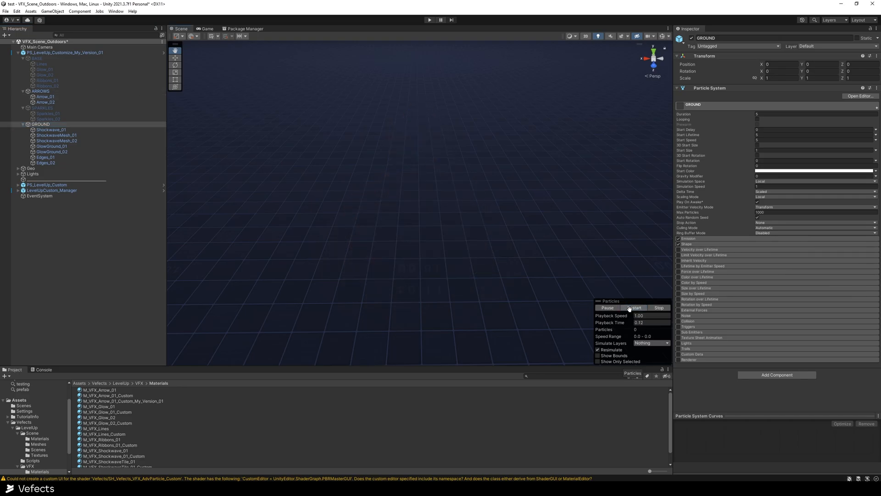
pyautogui.click(606, 308)
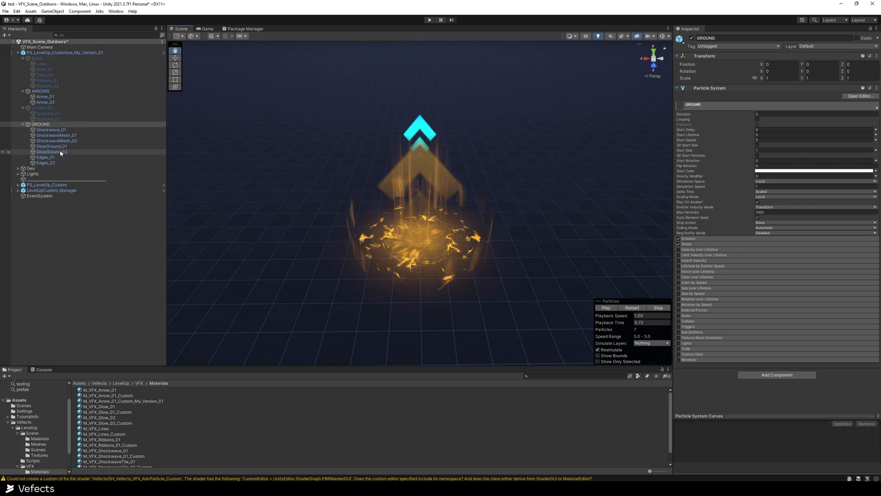
pyautogui.click(51, 146)
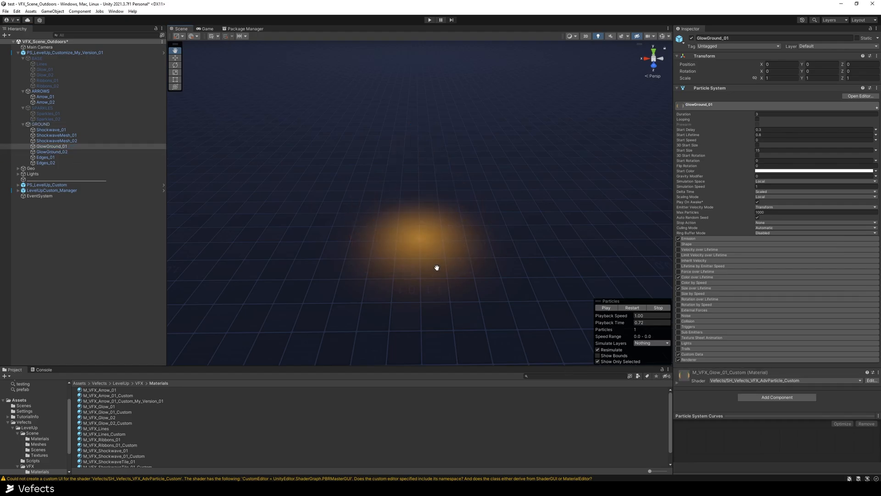
# Copy the glow material as M_VFX_Glow_01_Custom_My_Version_01, assign it to GlowGround_01 and make it cyan
pyautogui.click(105, 411)
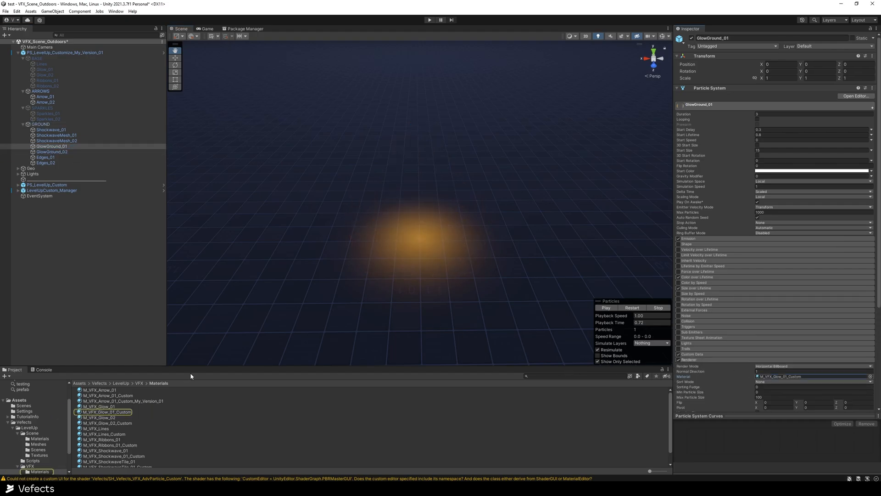
pyautogui.click(122, 417)
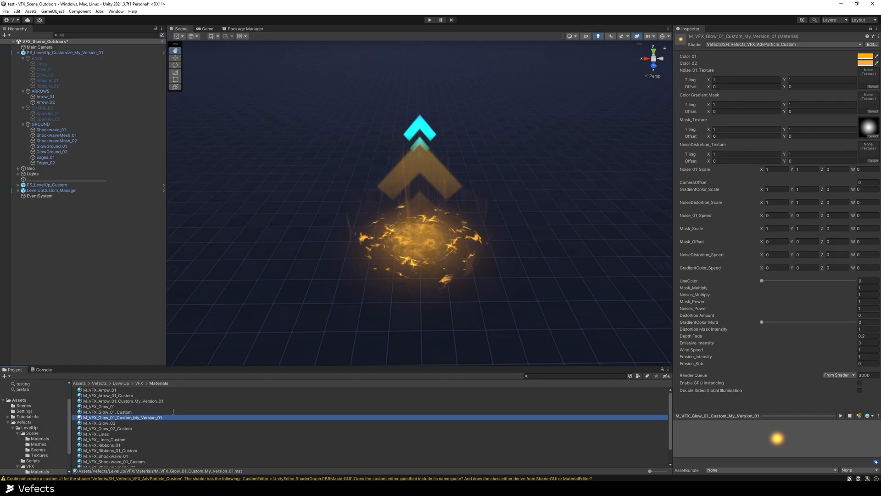
pyautogui.click(864, 56)
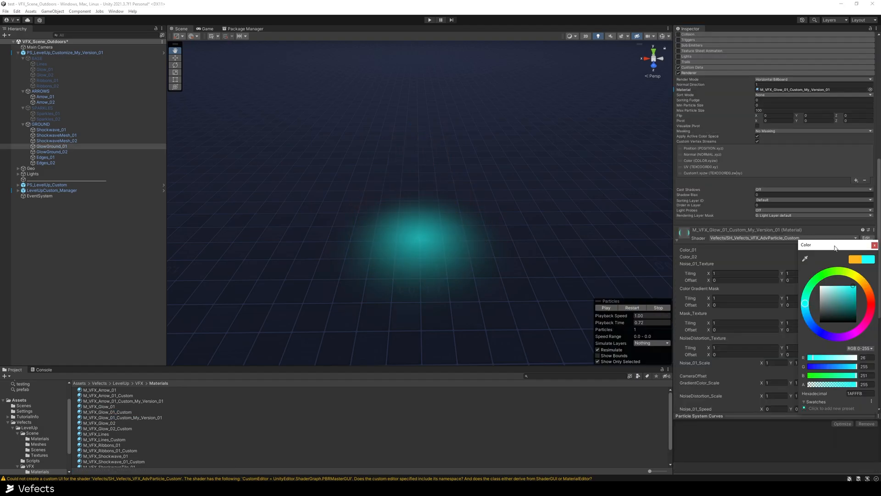
pyautogui.click(51, 146)
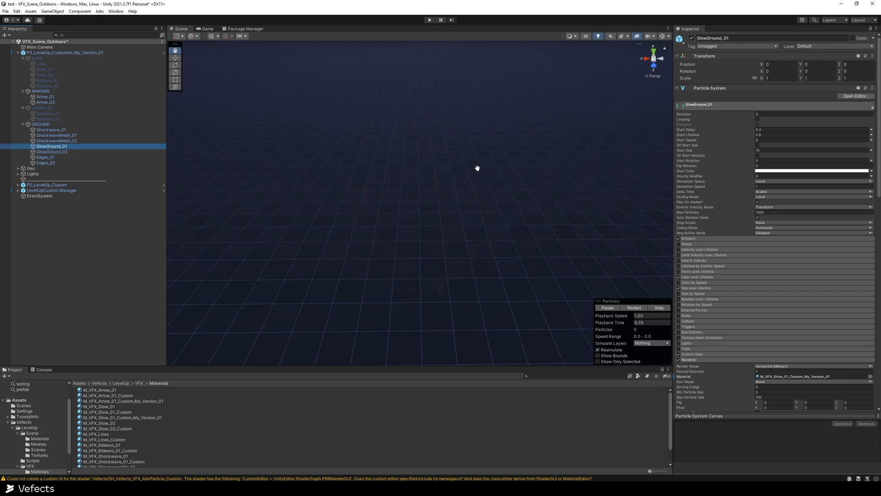
# Replay the effect to preview the cyan ground glow, then select the customised level-up effect
pyautogui.click(606, 308)
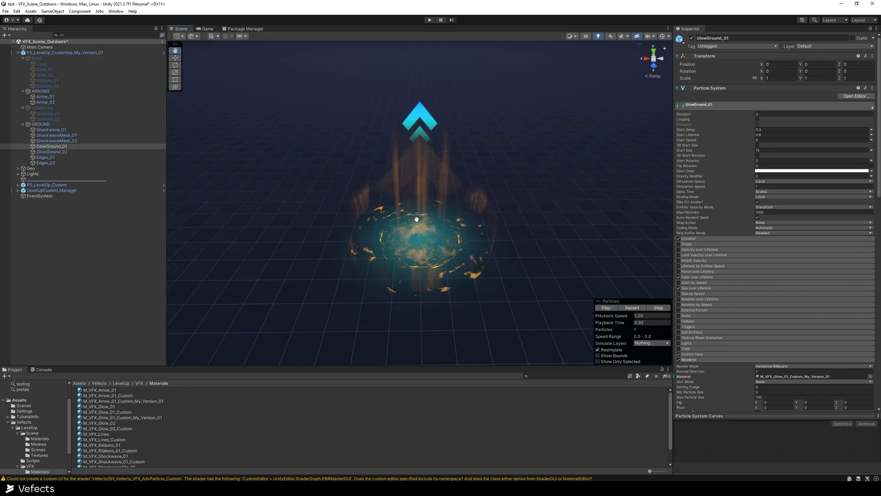
pyautogui.click(606, 308)
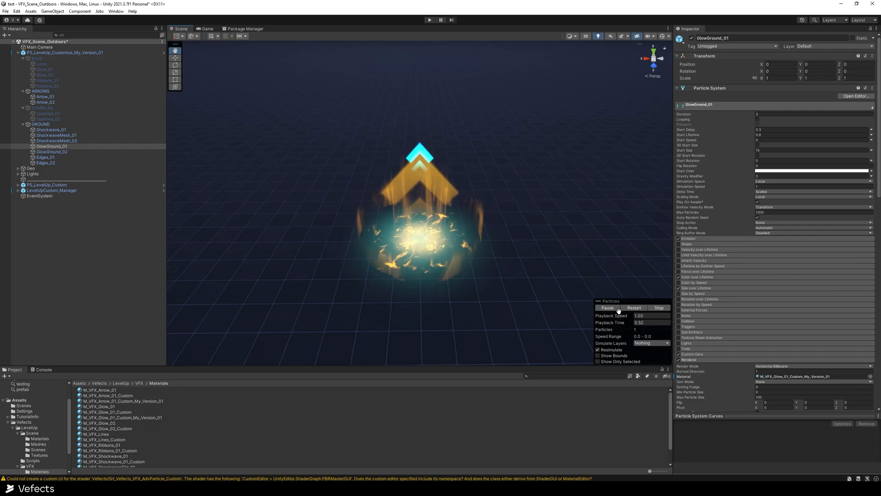
pyautogui.click(607, 308)
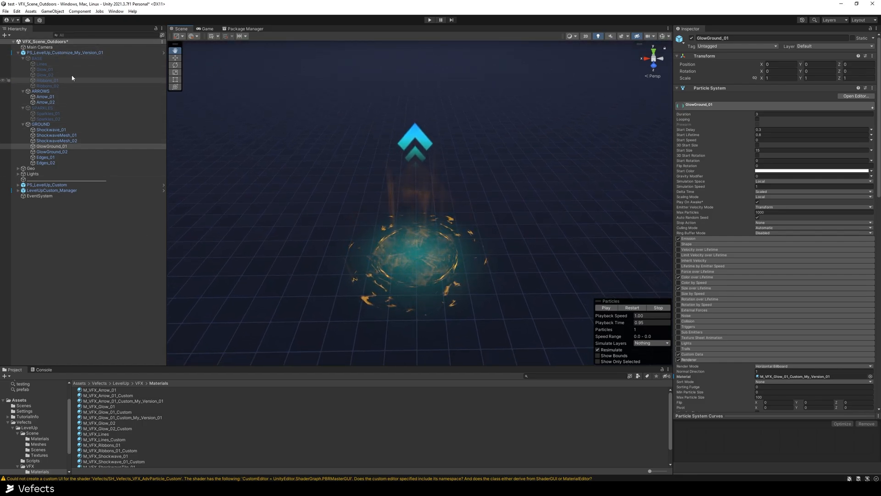
pyautogui.click(64, 52)
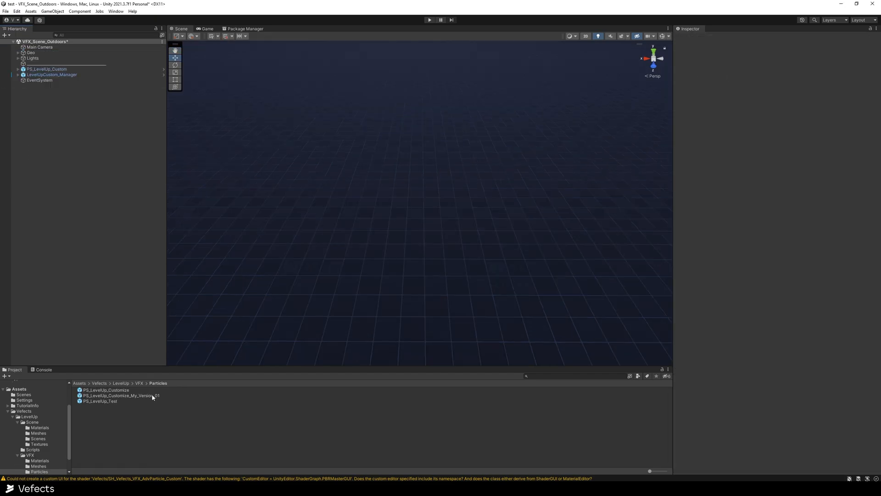
# Place PS_LevelUp_Customize_My_Version_01 in the scene and play its cyan-arrow, cyan-glow effect
pyautogui.doubleClick(121, 395)
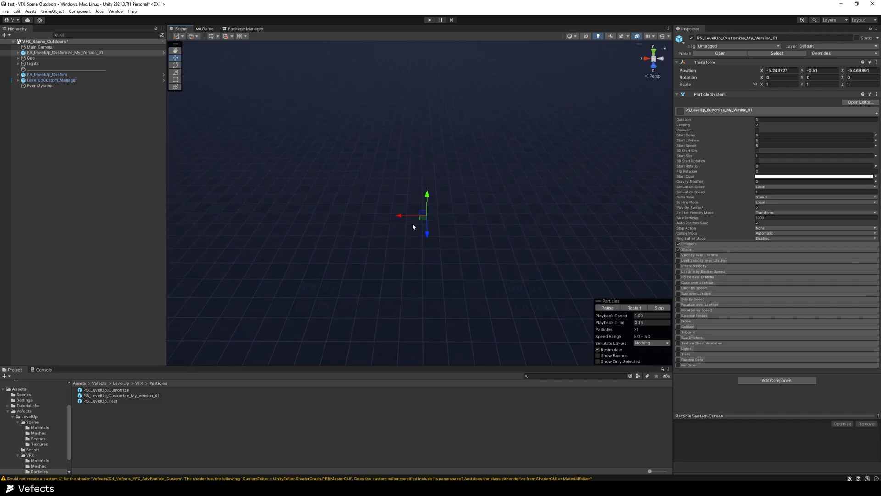
pyautogui.click(607, 308)
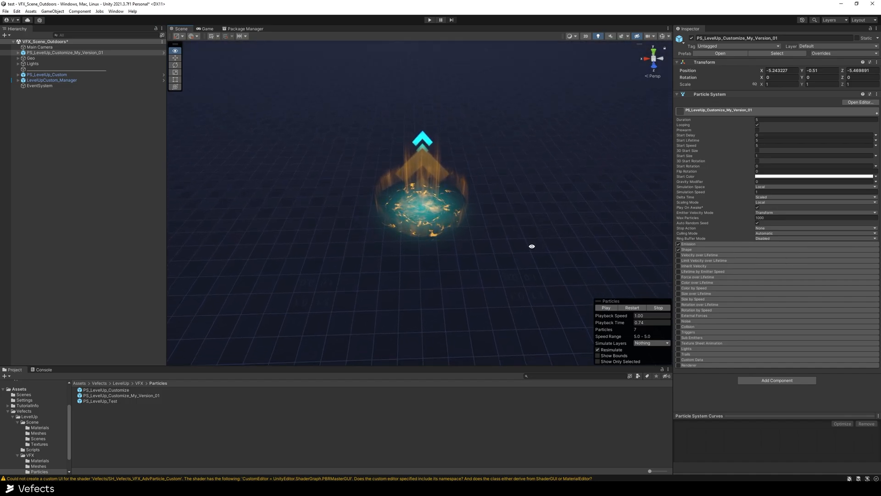
pyautogui.click(607, 307)
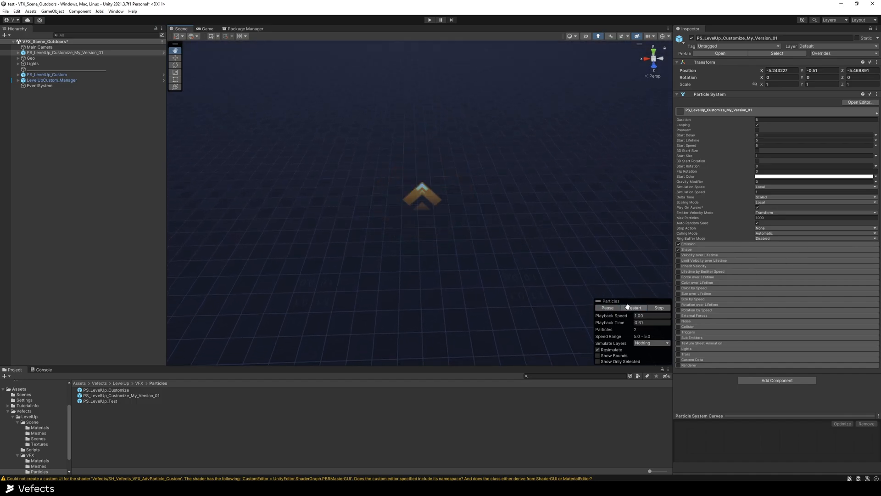